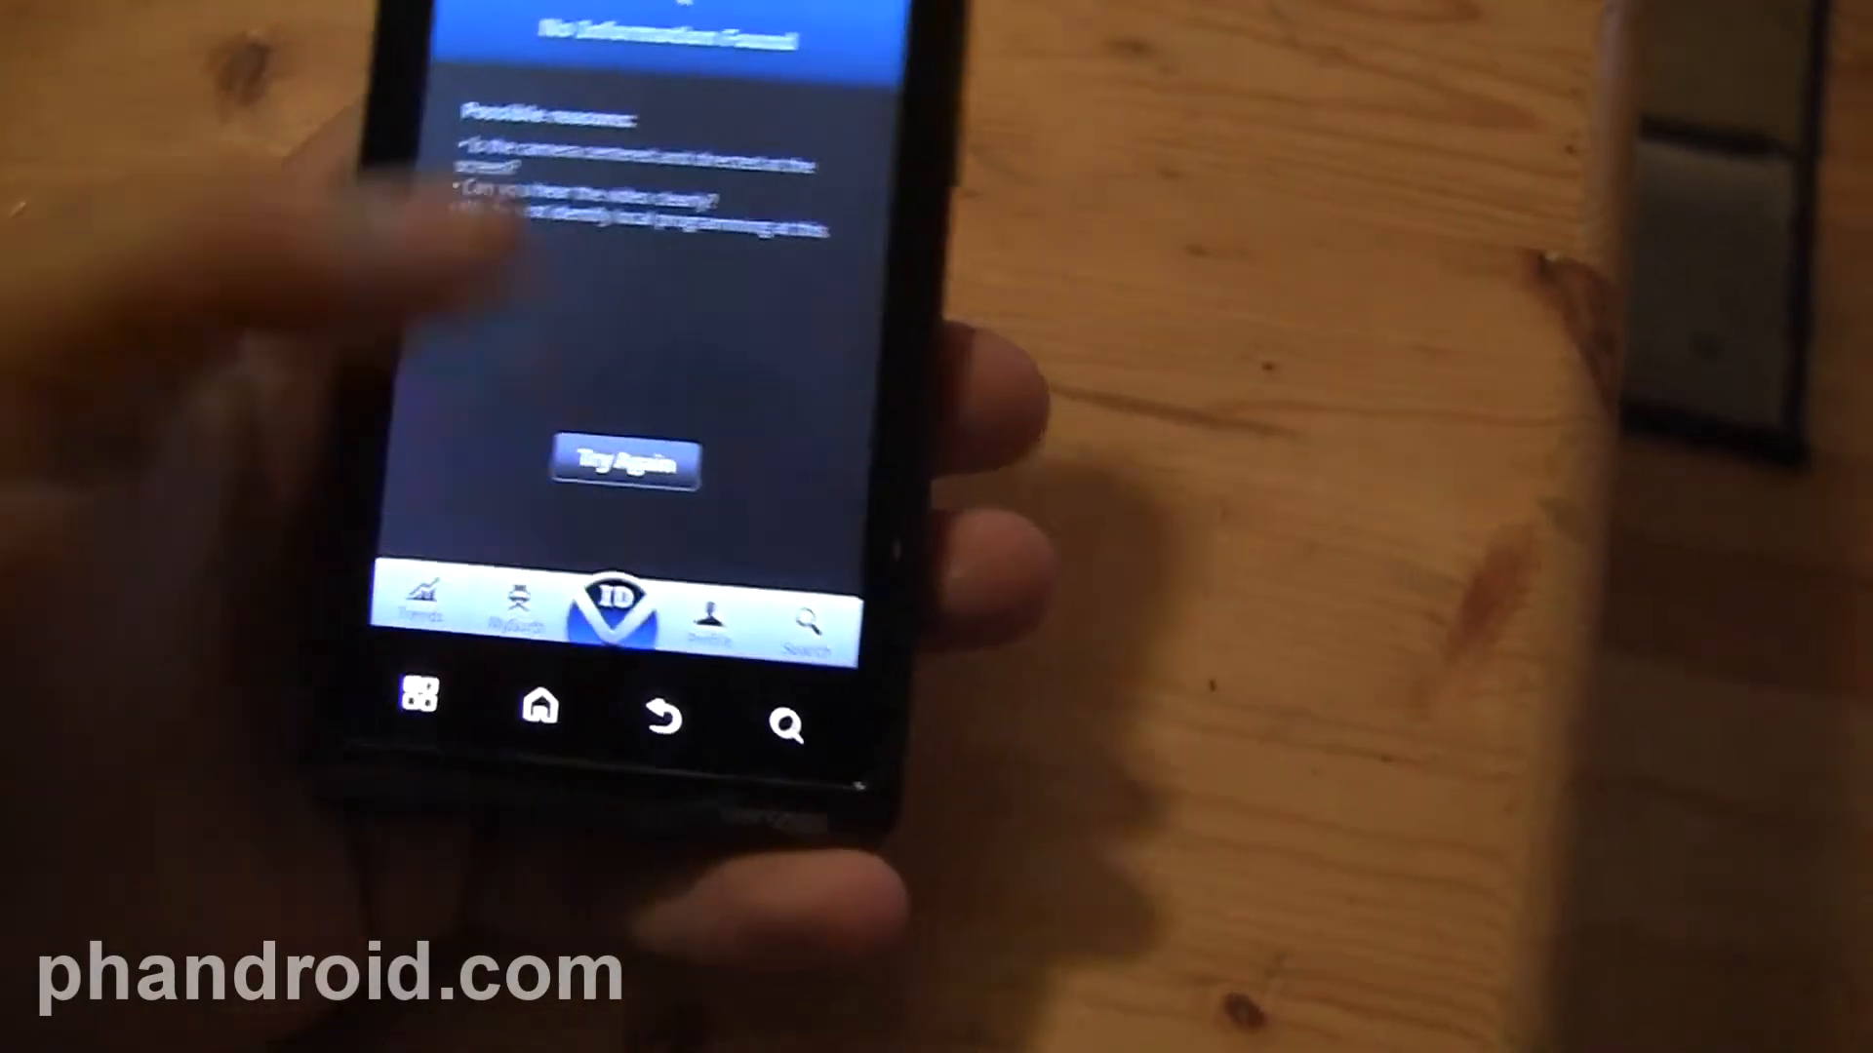
# Step: Dismiss the No Information Found result with Try Again, returning to the Tap ID here camera view
pyautogui.click(622, 465)
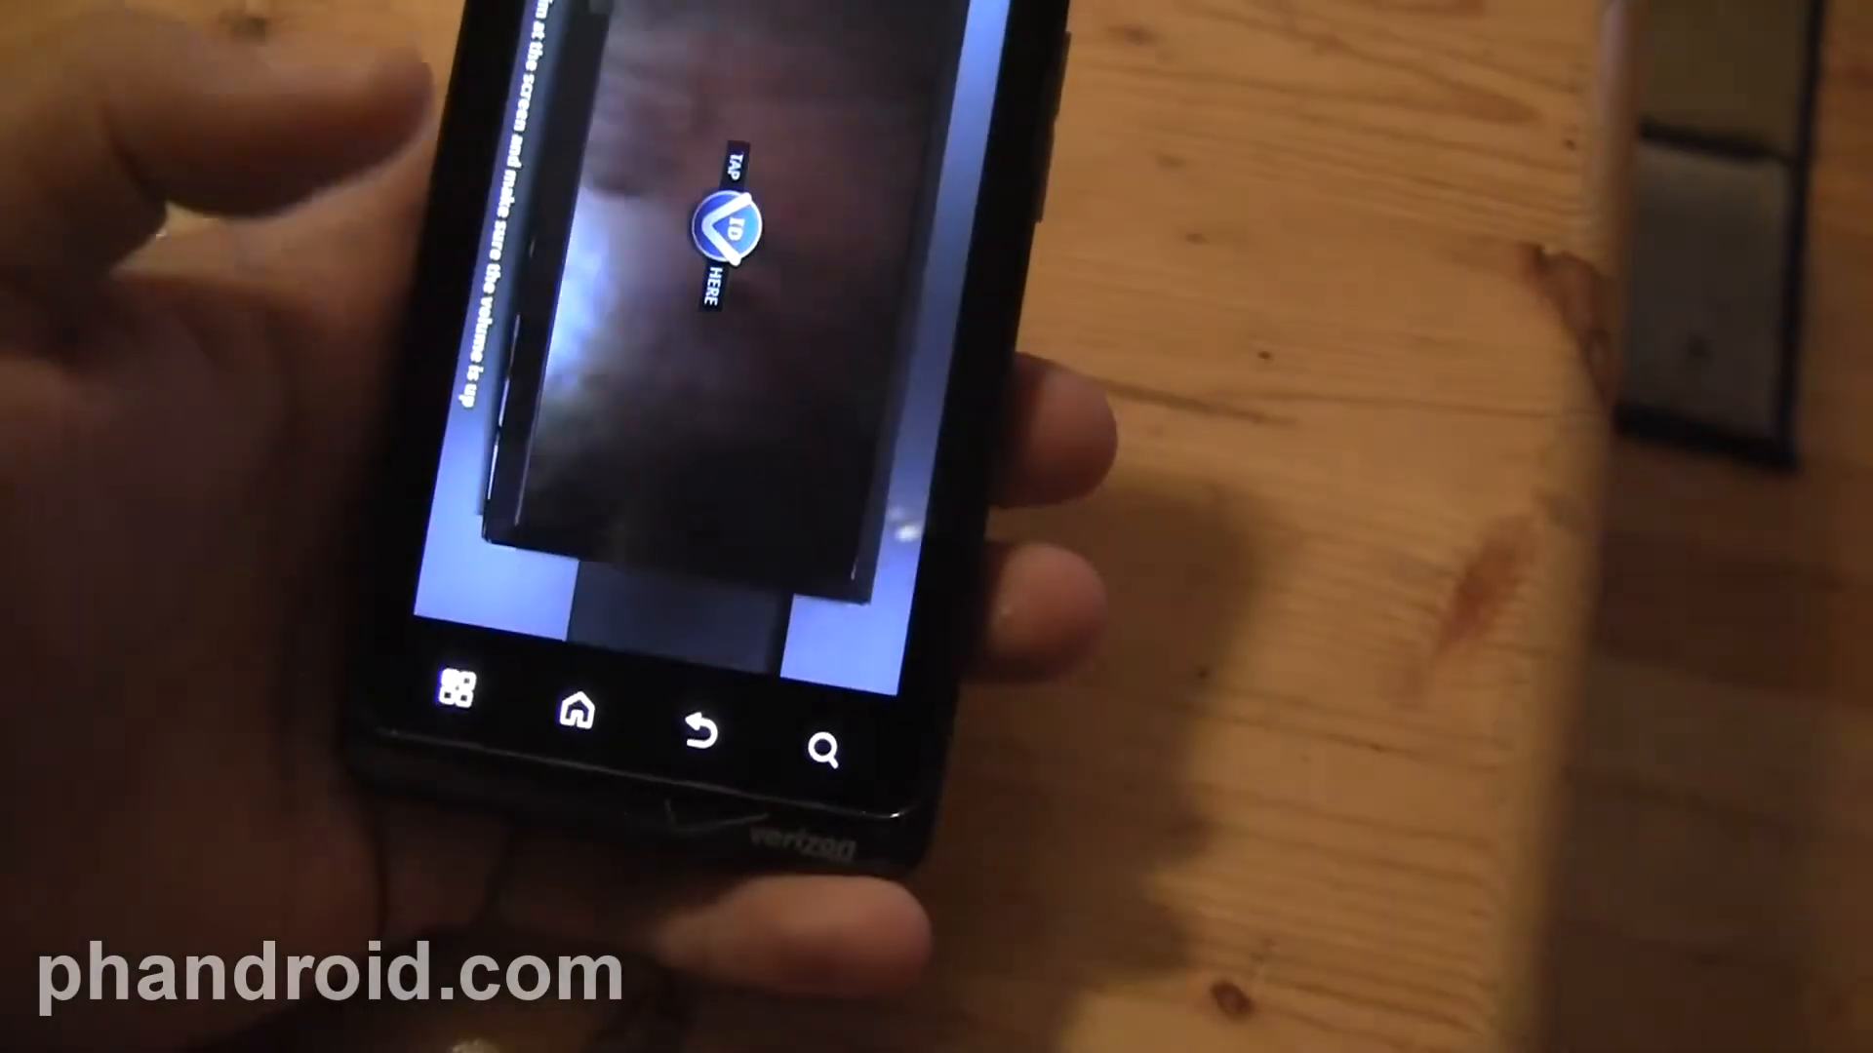